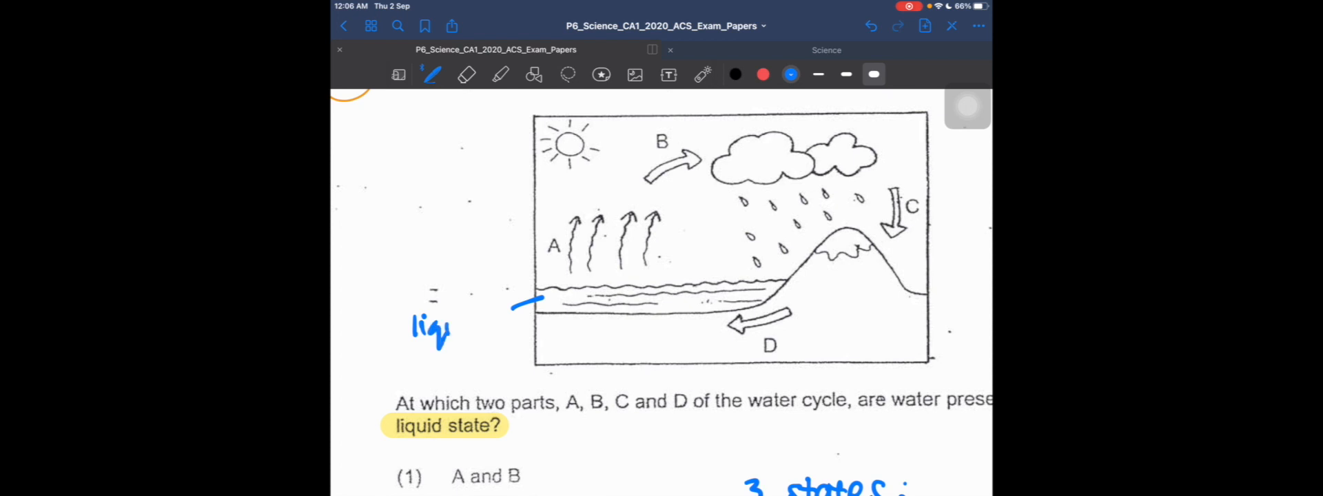
- Handwrite 'liquid' beside the sea water and 'Gas' above arrows A in blue ink
text(uid)
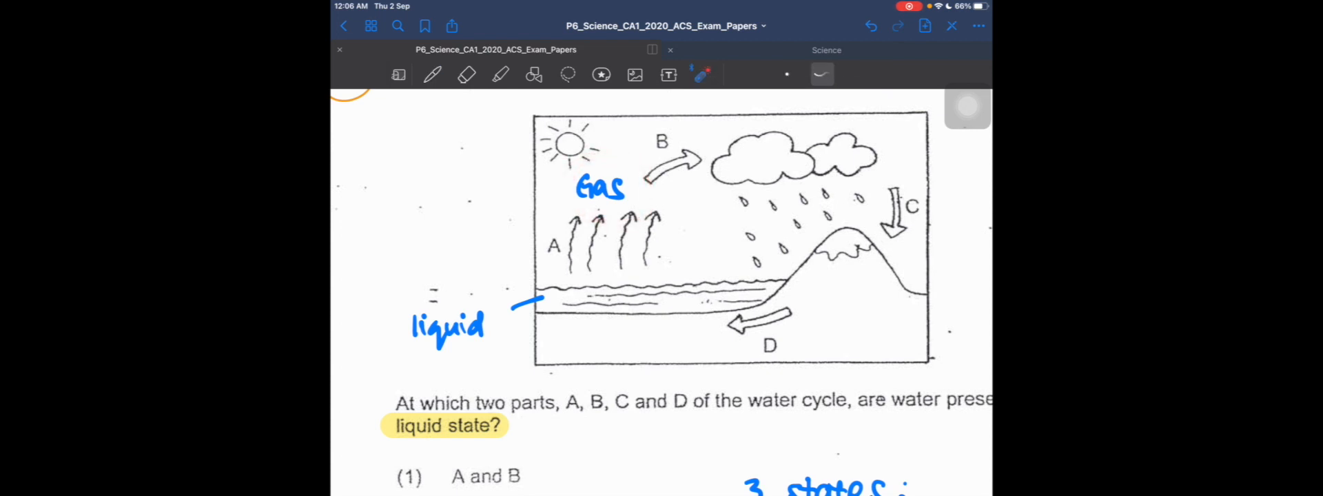
click(431, 75)
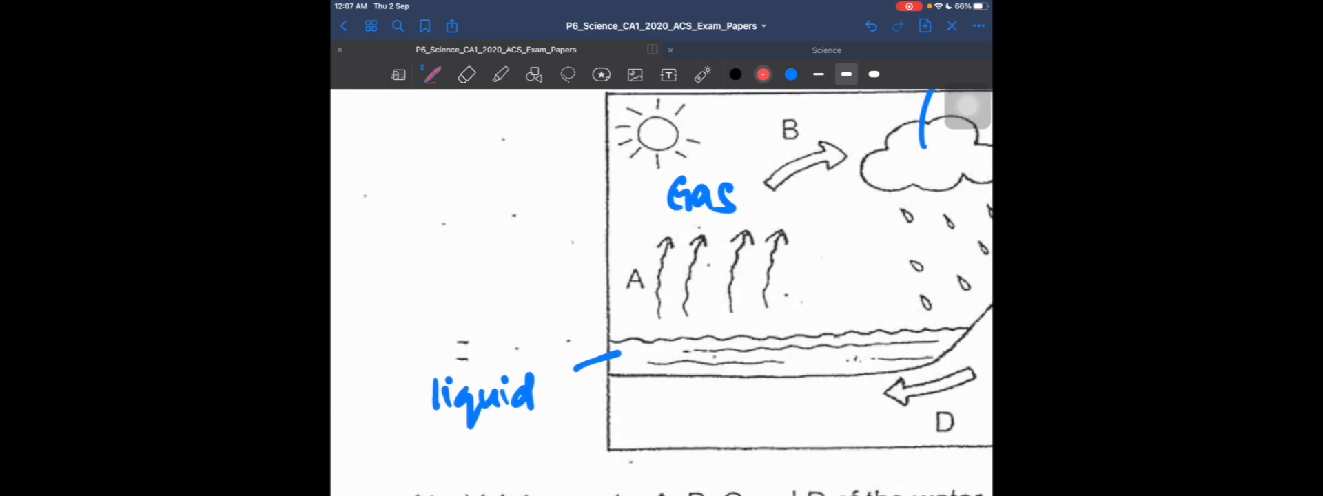
- Write 'Evaporation' in red beside arrows A and 'condensation' above arrow B
drag(363, 255, 363, 284)
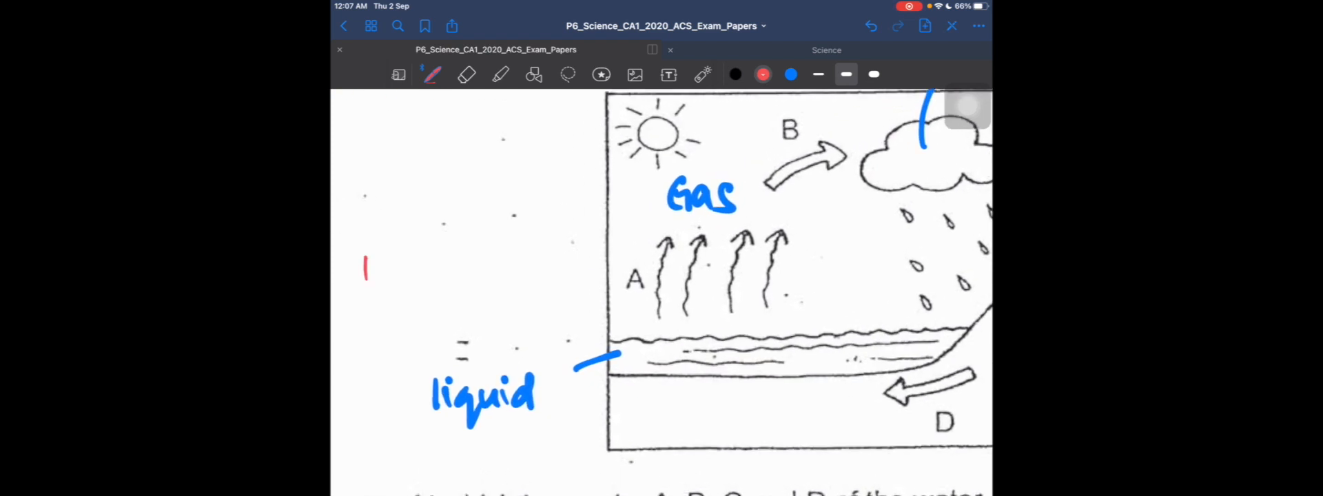
text(Evaporat)
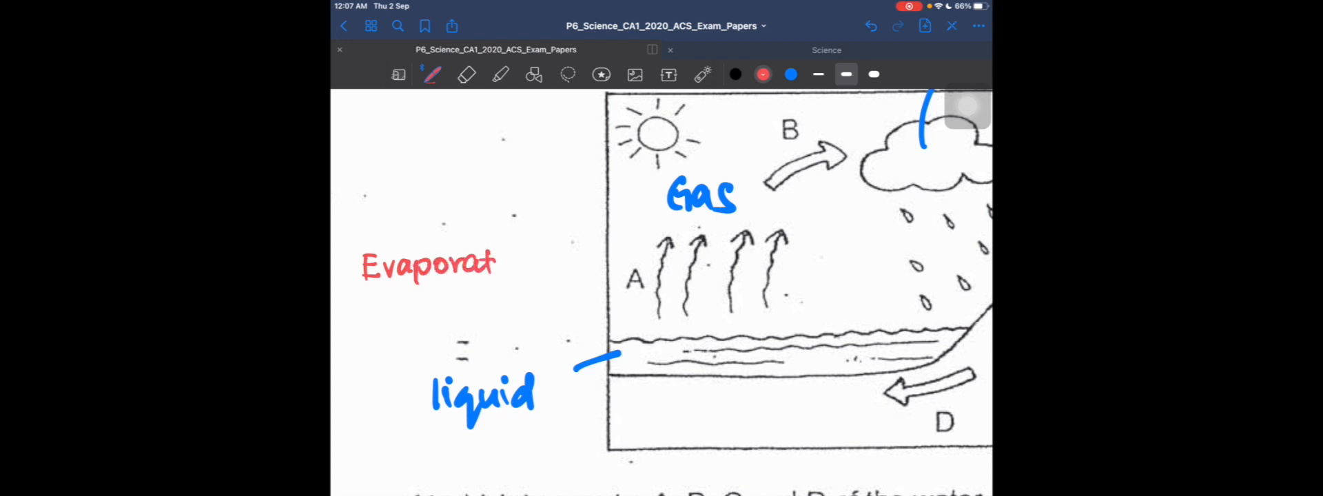
text(ion)
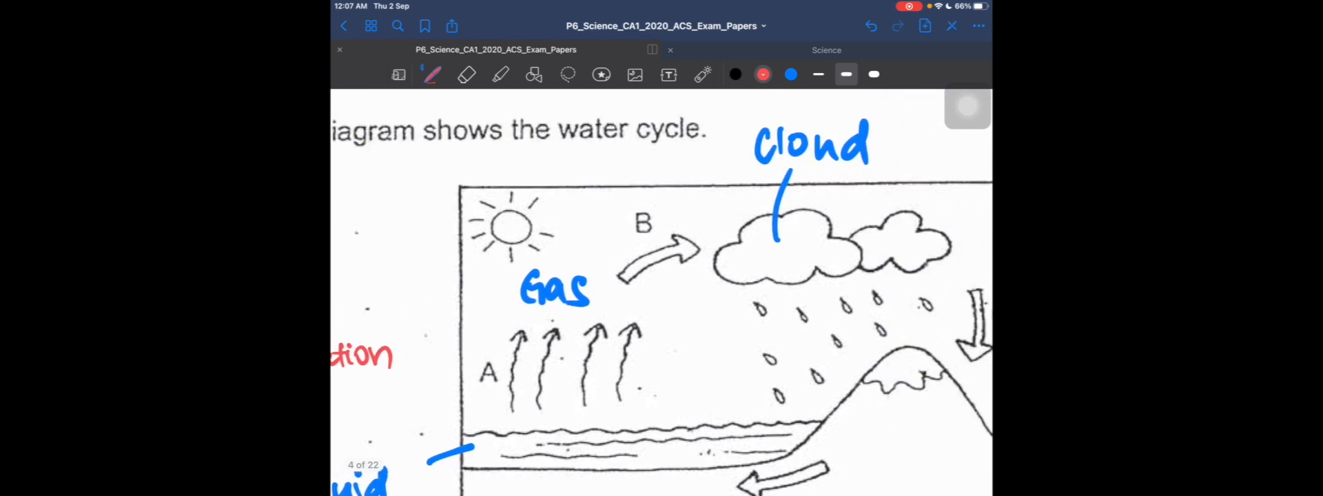
click(541, 163)
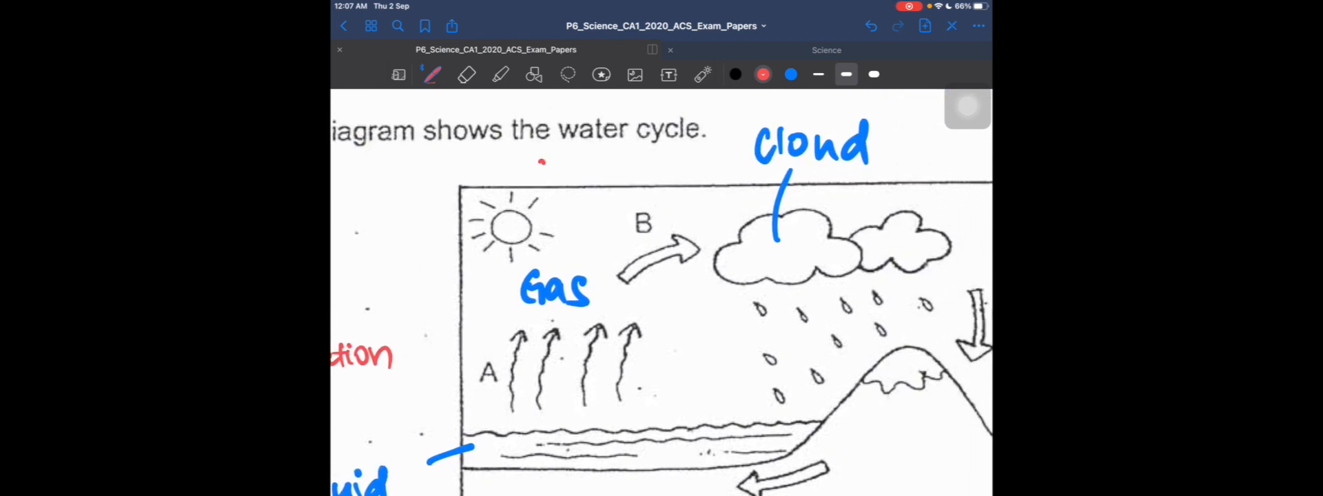
text(conder)
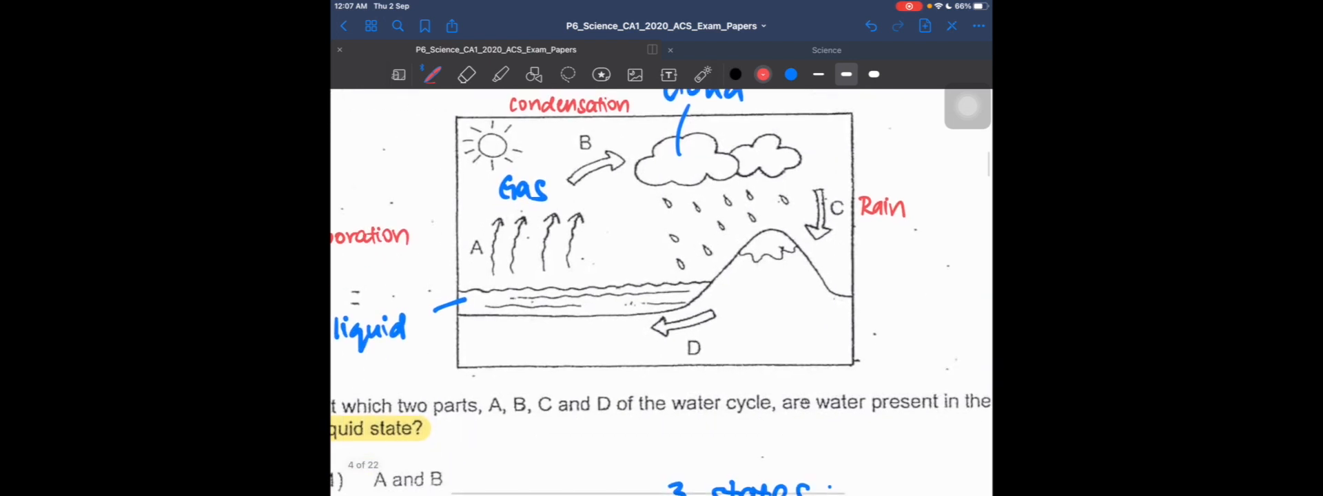
click(703, 74)
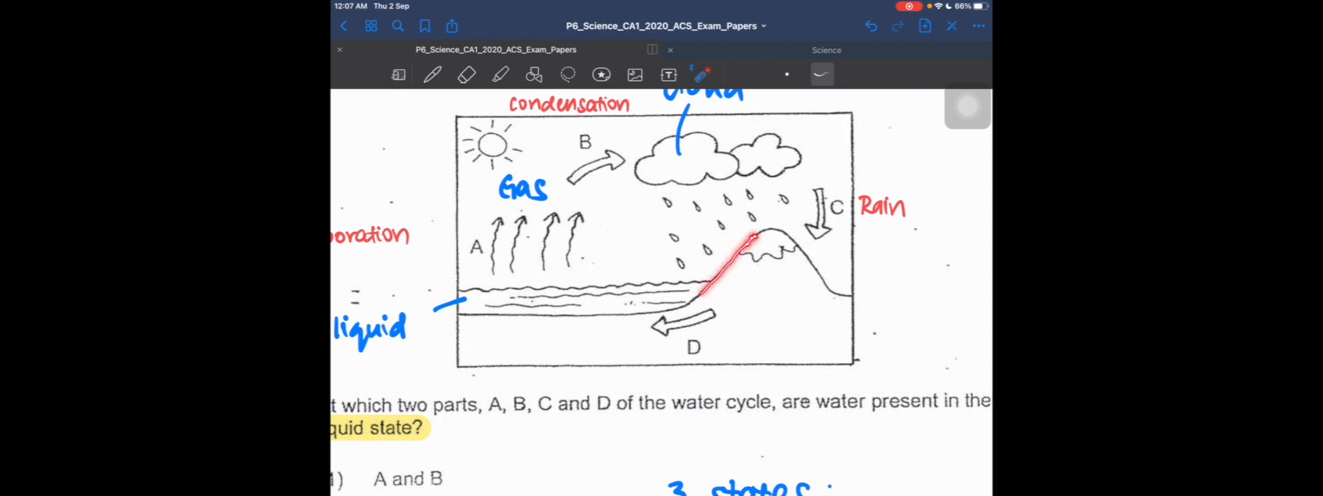
scroll(down, 3)
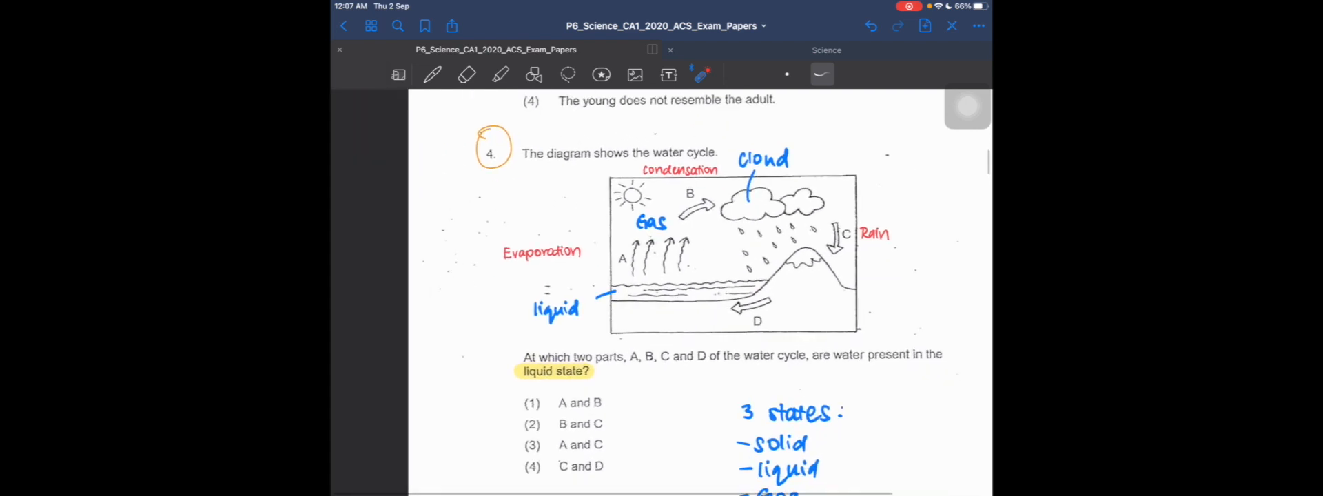
- Switch to the blue pen to cross out options (1) and (3)
click(431, 75)
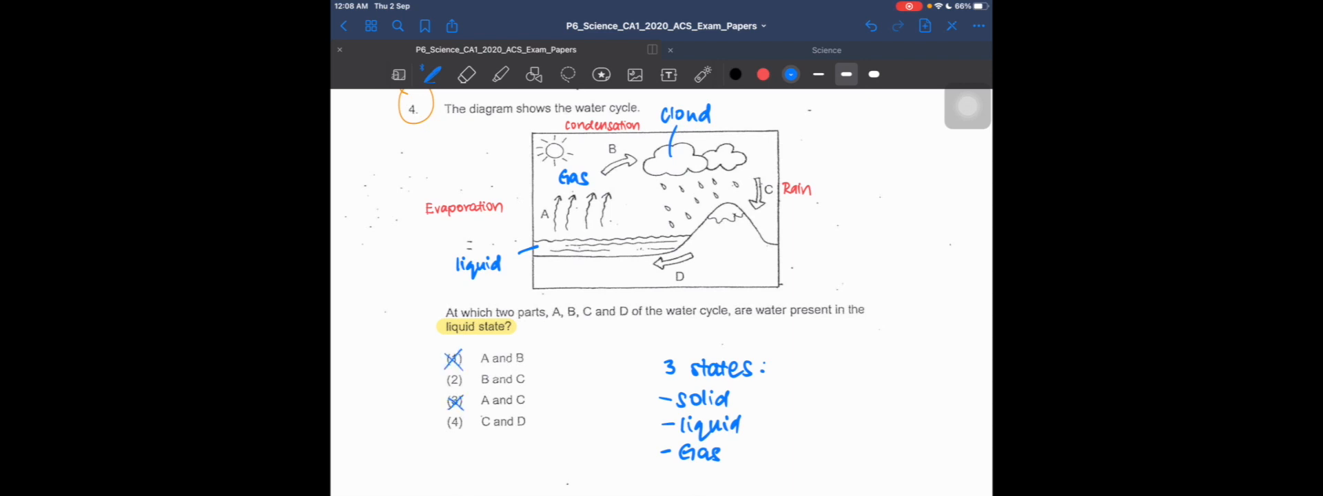